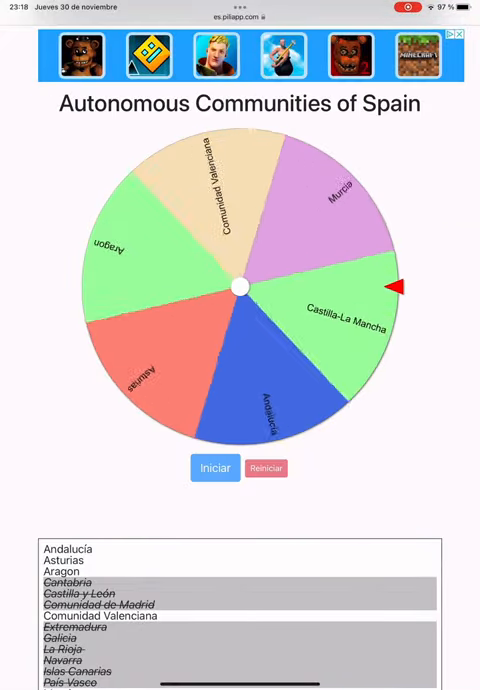
Step: Spin the wheel twice to eliminate Aragón and Castilla-La Mancha, leaving four communities
left_click(214, 468)
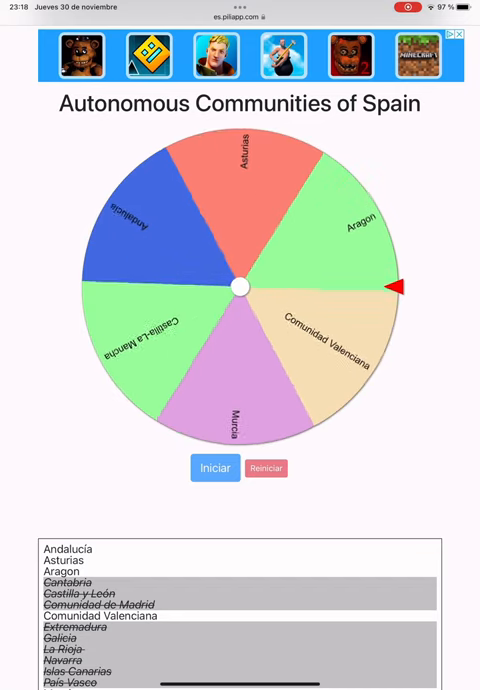
left_click(214, 468)
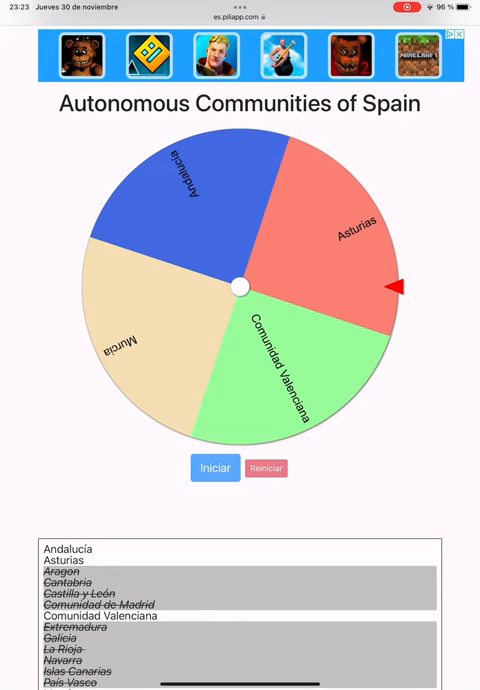
Step: Spin twice more to knock out Murcia and Asturias, leaving Andalucía and Comunidad Valenciana
left_click(214, 468)
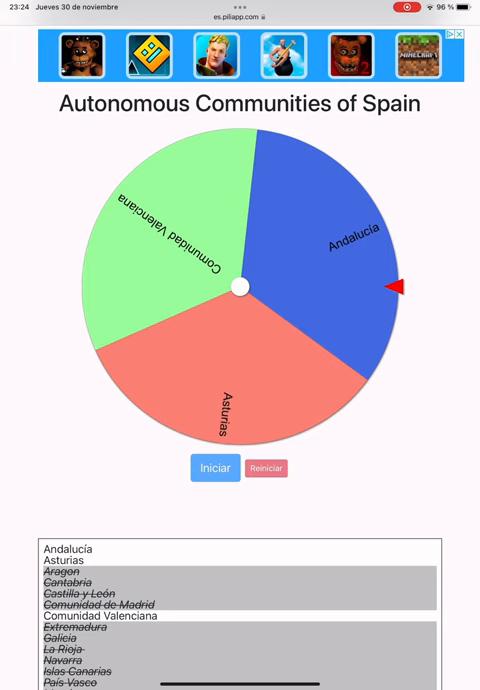
left_click(214, 468)
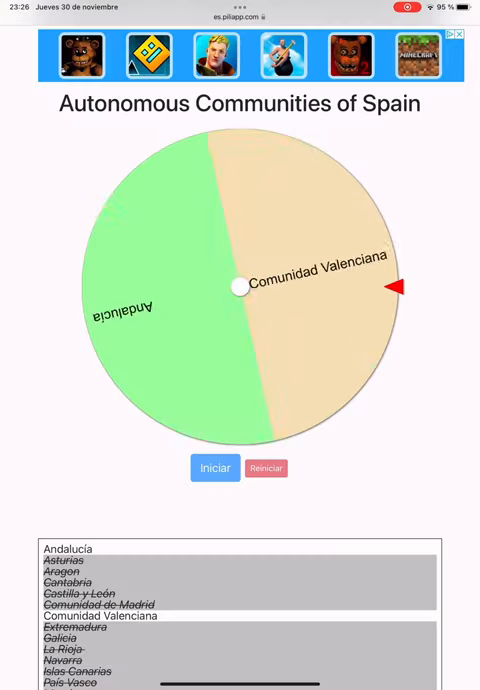
left_click(214, 468)
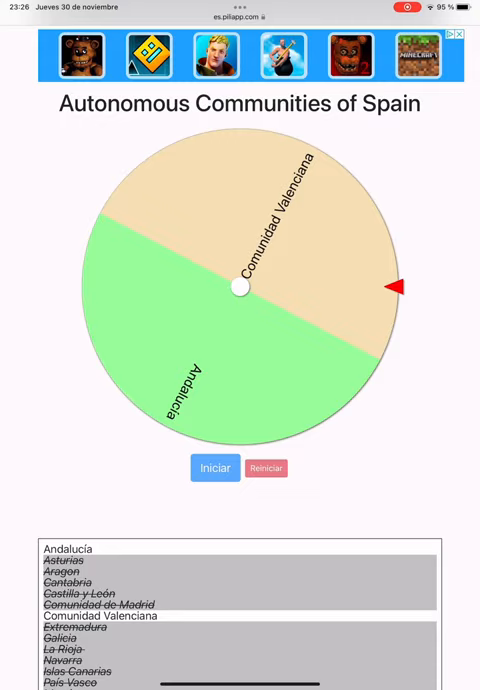
left_click(214, 468)
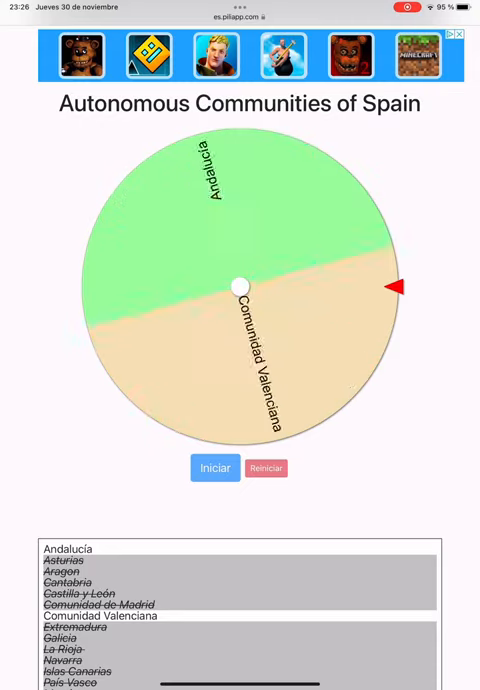
left_click(214, 468)
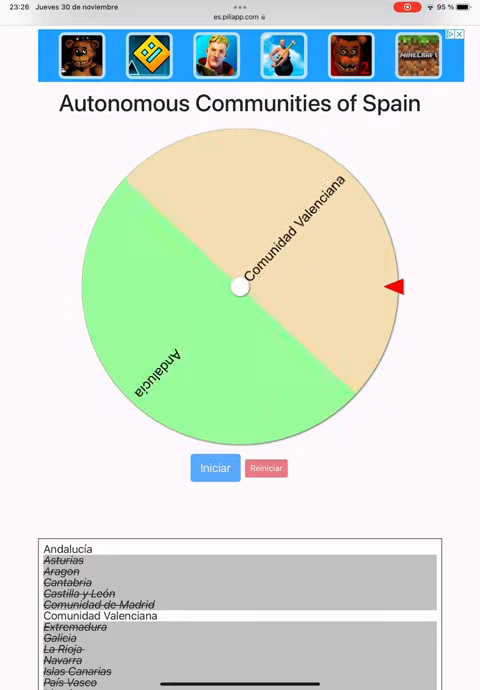
left_click(214, 468)
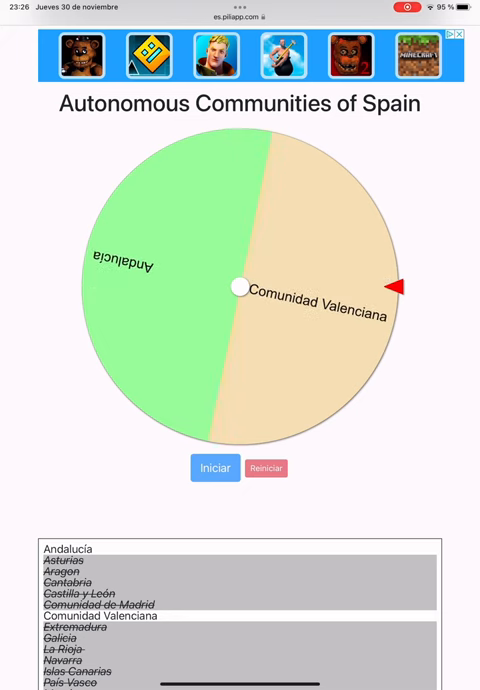